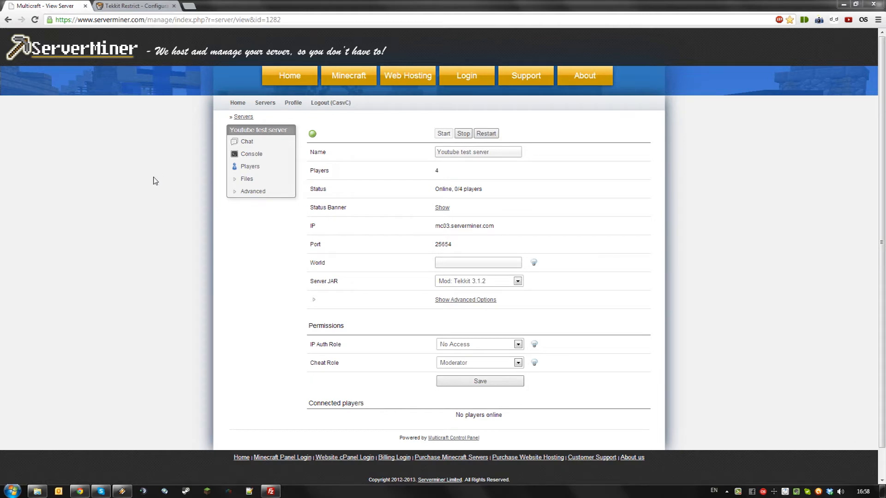
- Keep Tekkit 3.1.2 as the server jar and view the TekkitRestrict project overview on BukkitDev
click(516, 281)
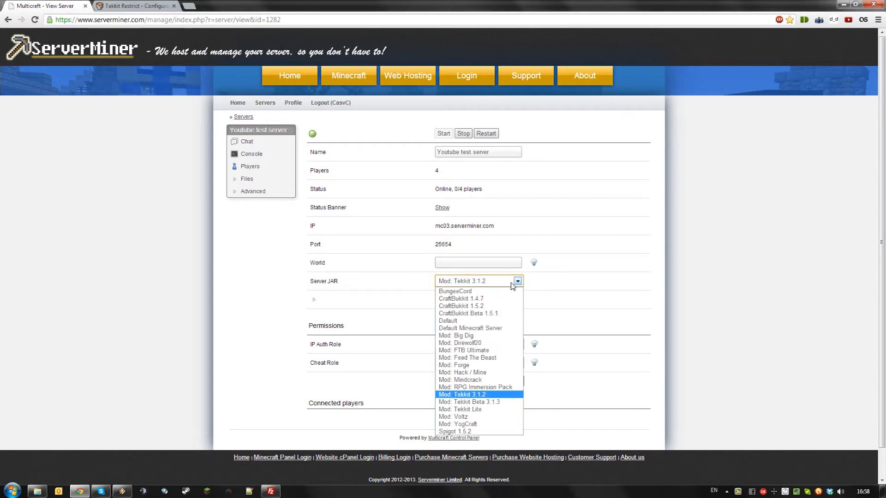
click(462, 394)
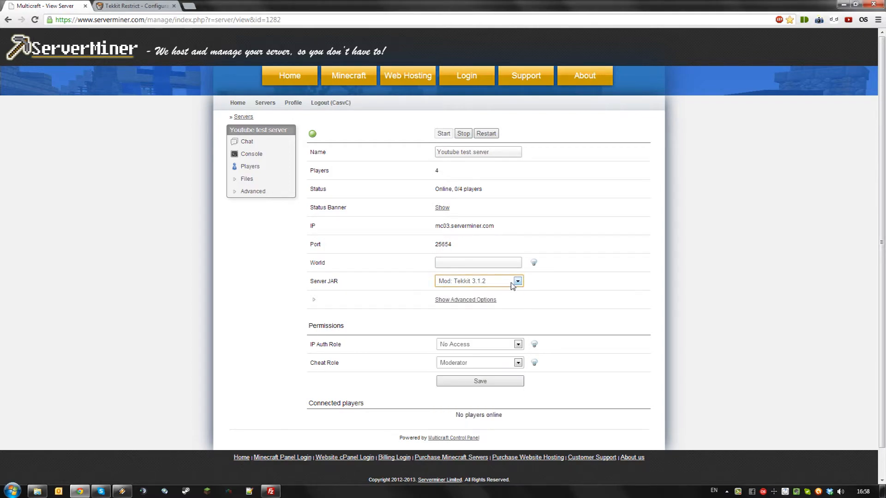
click(136, 5)
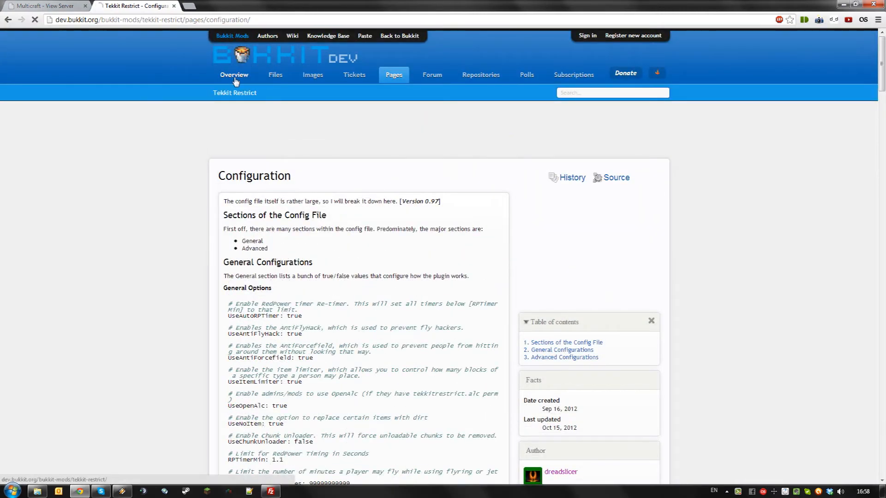
click(233, 75)
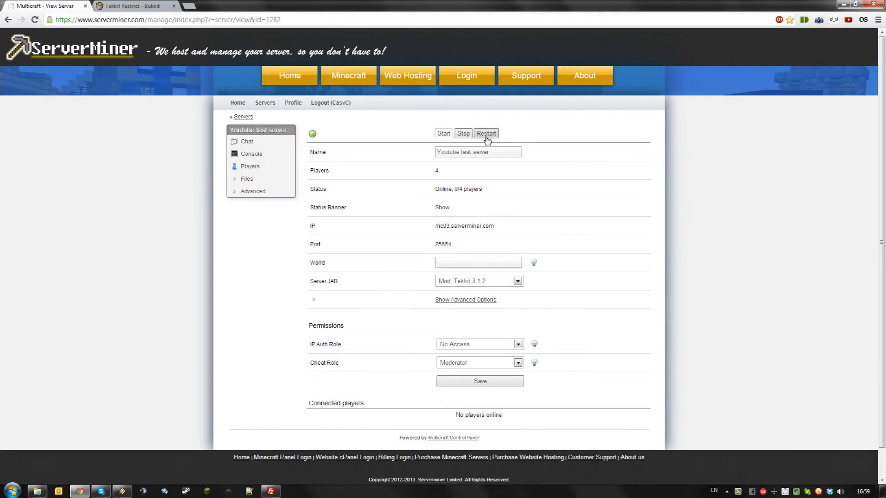
- Restart the test server and bring up the file transfer connection to it
click(251, 155)
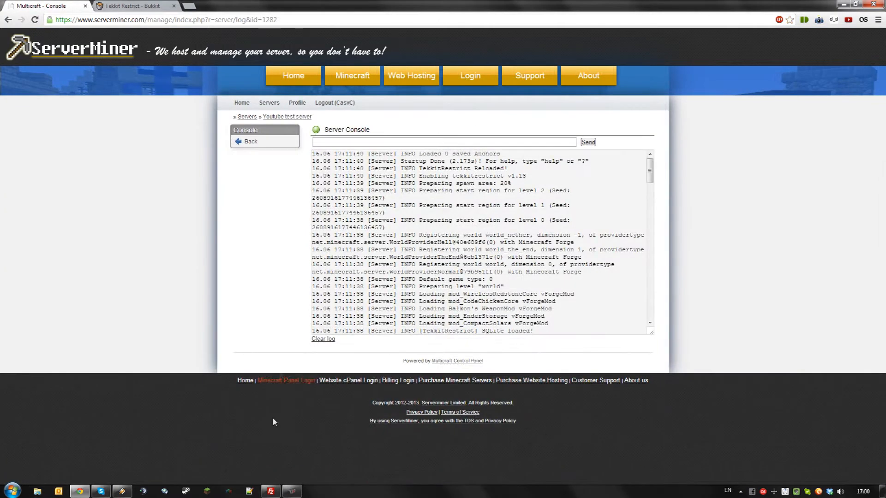
click(270, 490)
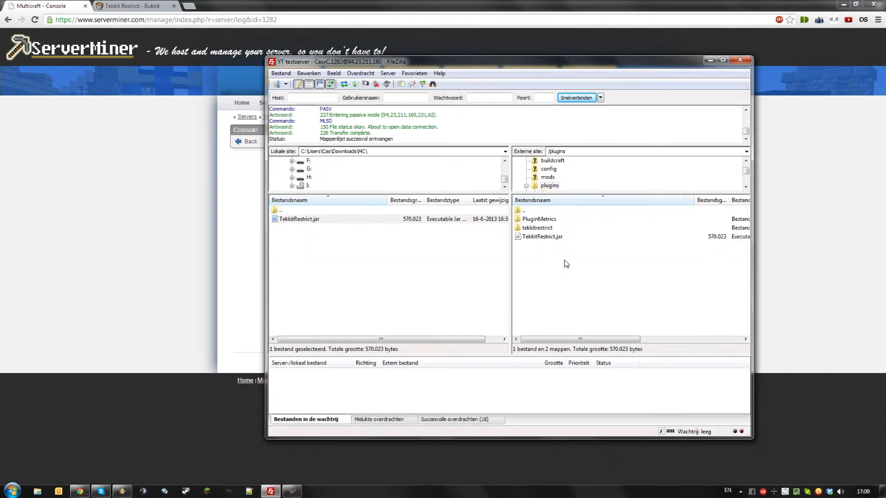
- Browse the remote tekkitrestrict plugin folder, selecting the DisableItems and Hack config files in turn
click(537, 228)
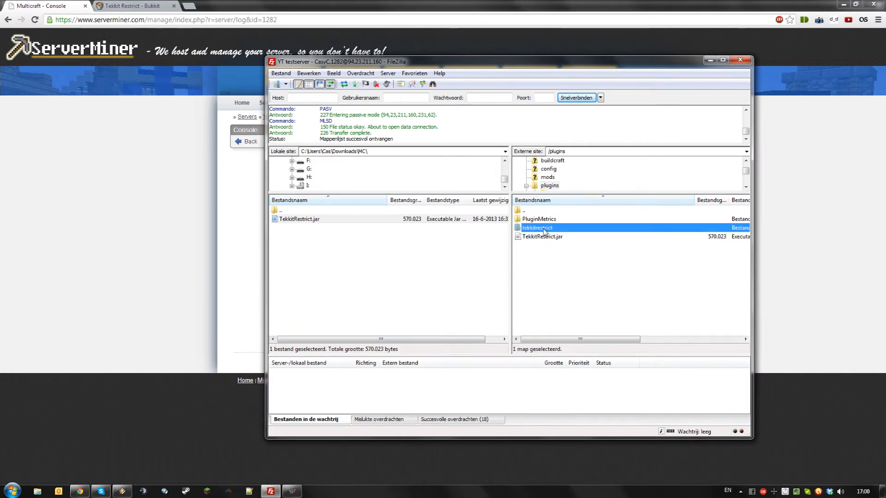
double_click(535, 228)
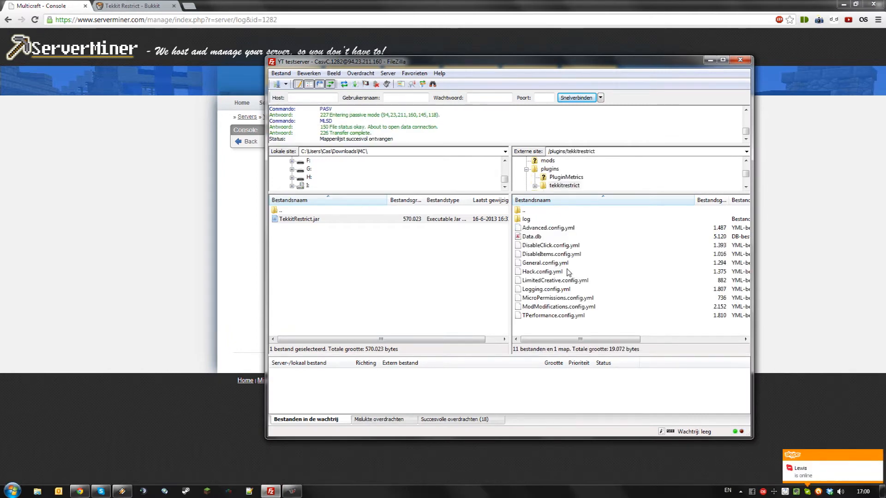
mouse_move(570, 313)
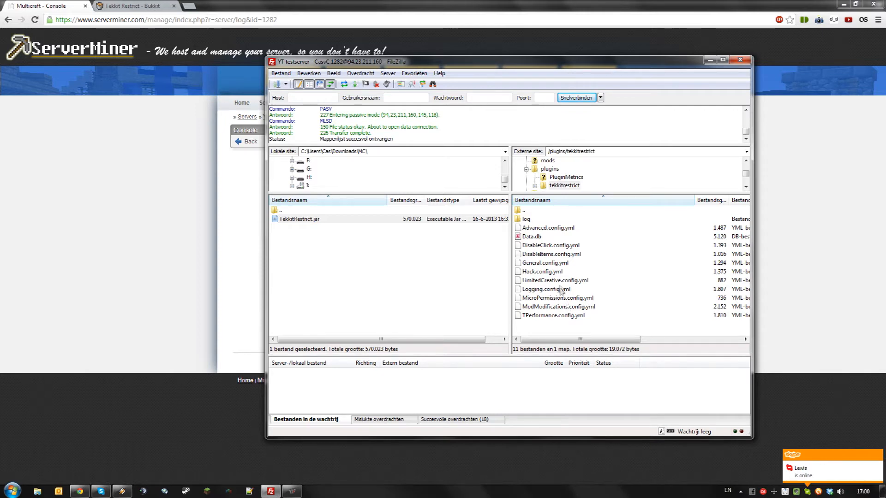
mouse_move(557, 235)
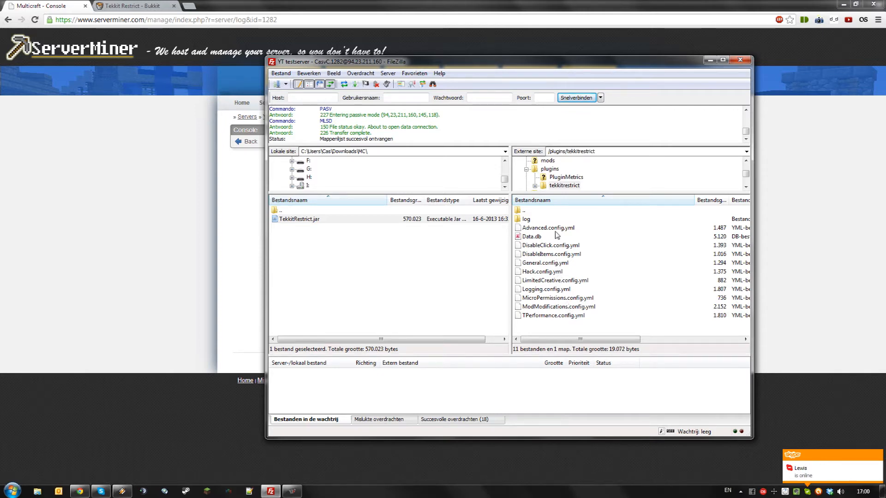
mouse_move(557, 259)
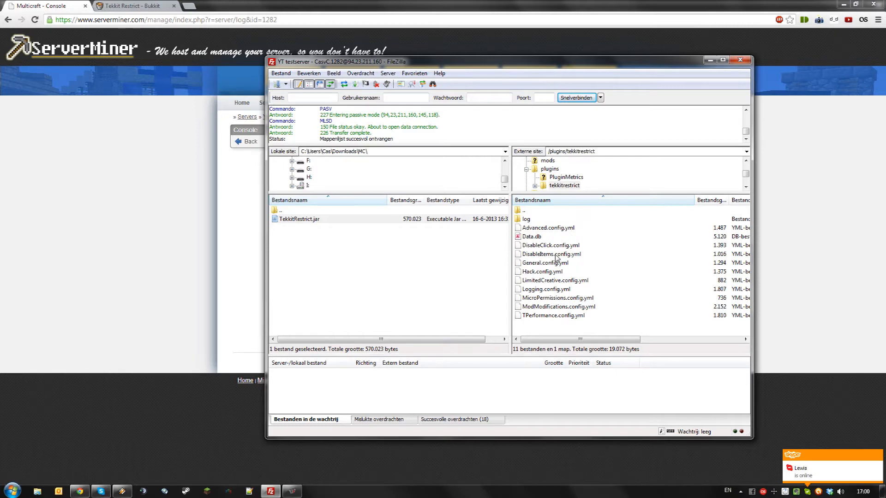
click(550, 254)
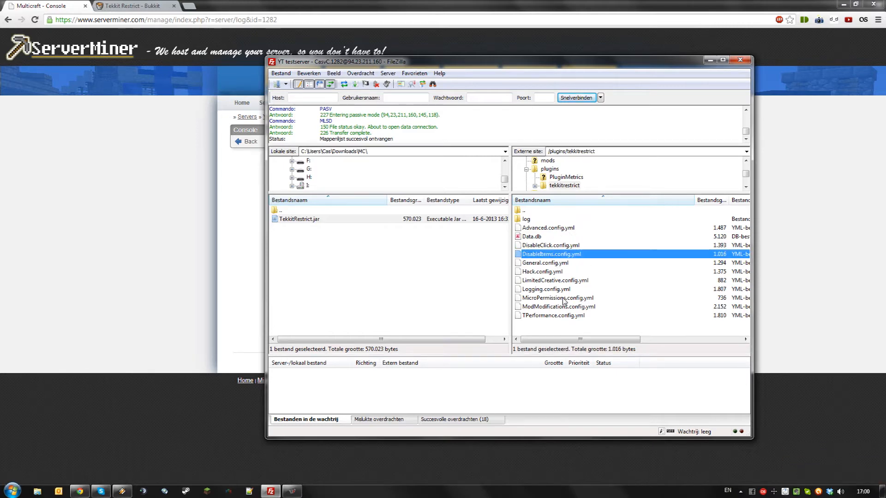
mouse_move(563, 293)
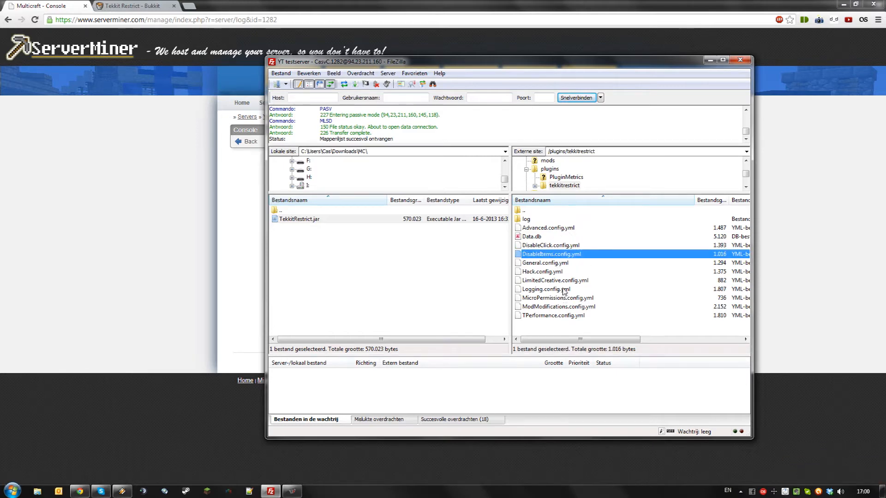
click(542, 271)
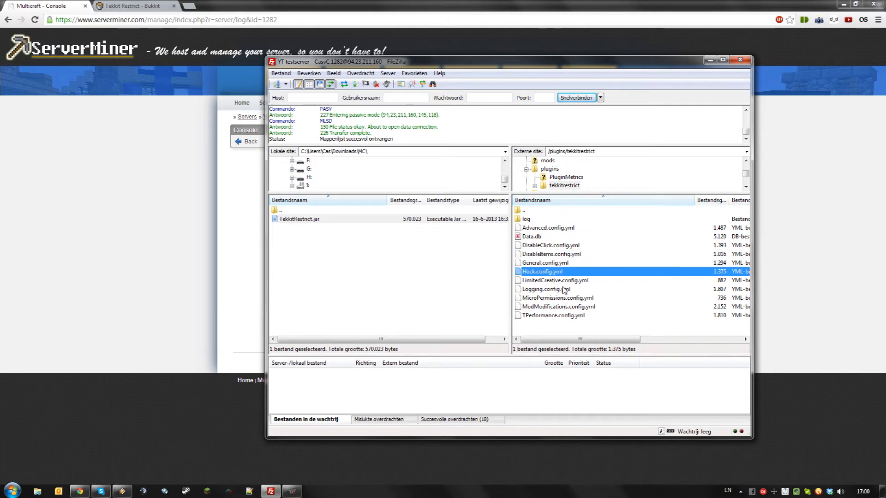
click(541, 326)
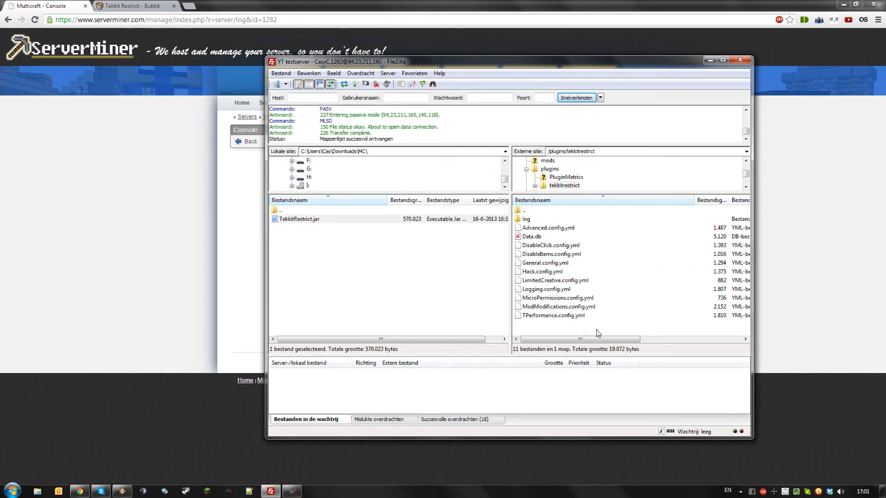
mouse_move(292, 490)
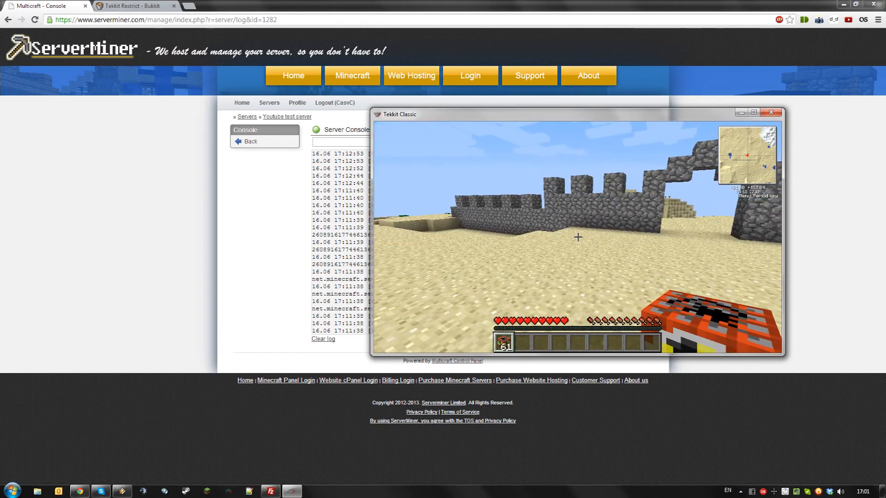
- Pause the game after placing the nuke blocks beside the cobblestone wall
key(Escape)
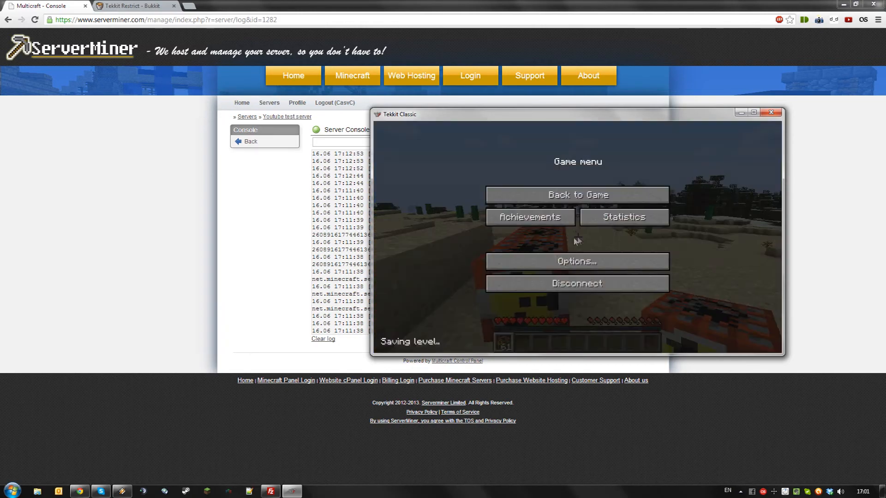